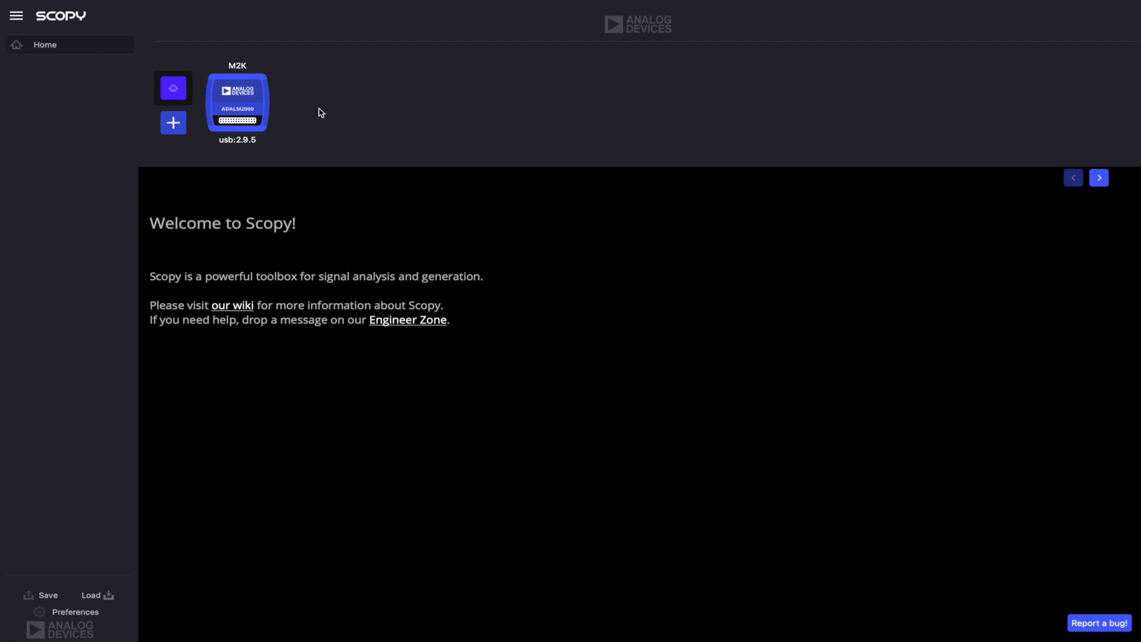
- Select the ADALM2000 (M2K) device on the Home page and connect to it
click(236, 101)
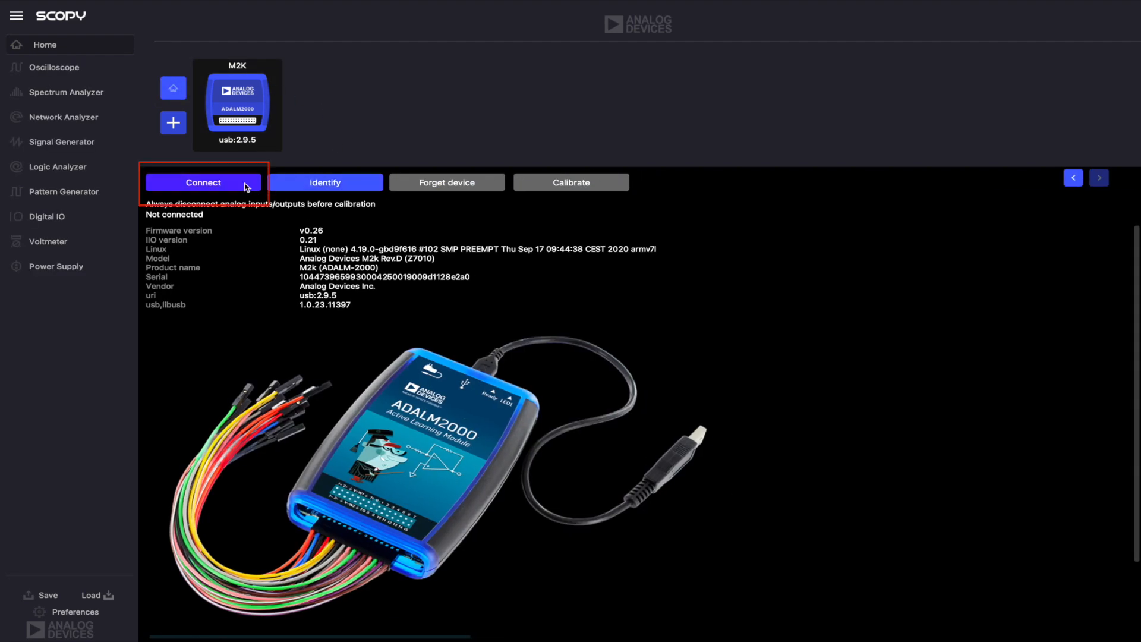
click(203, 182)
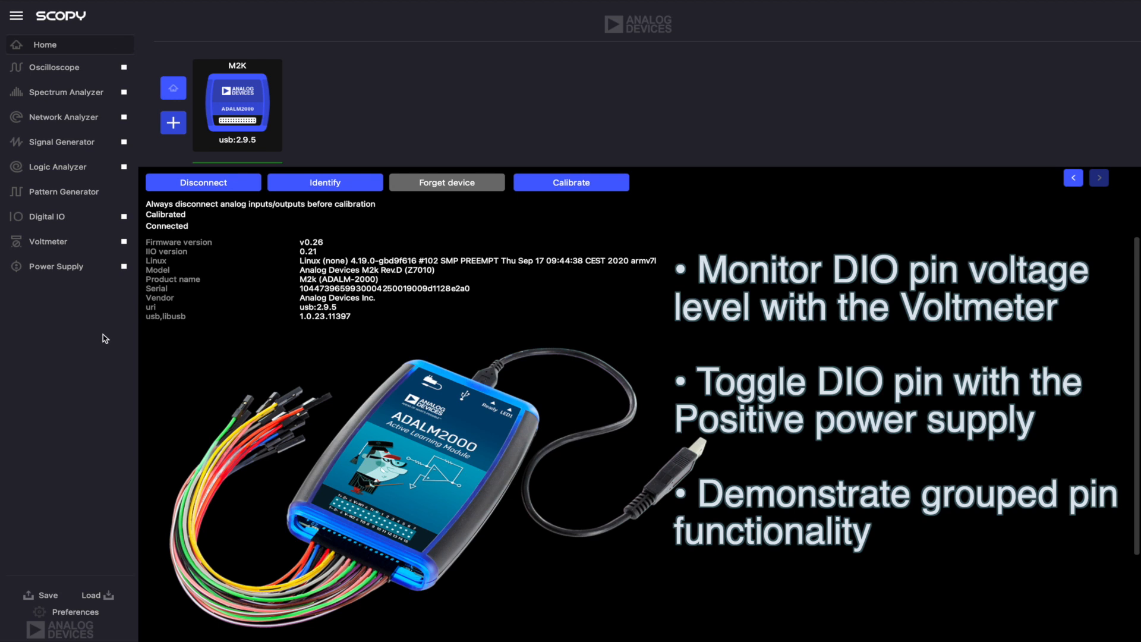
mouse_move(179, 229)
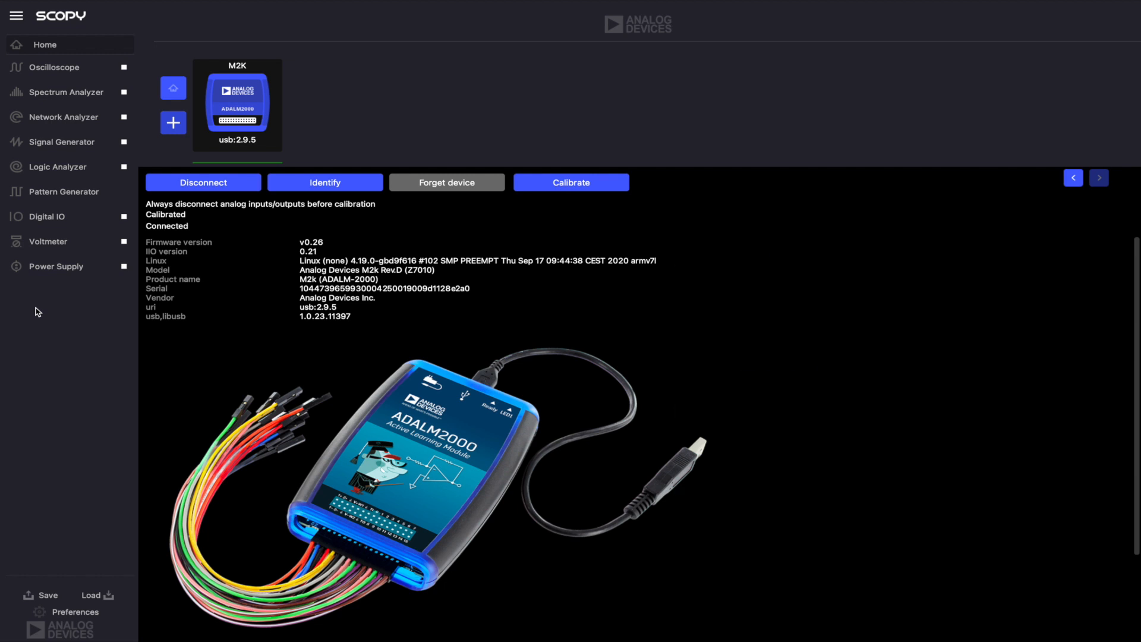
mouse_move(45, 220)
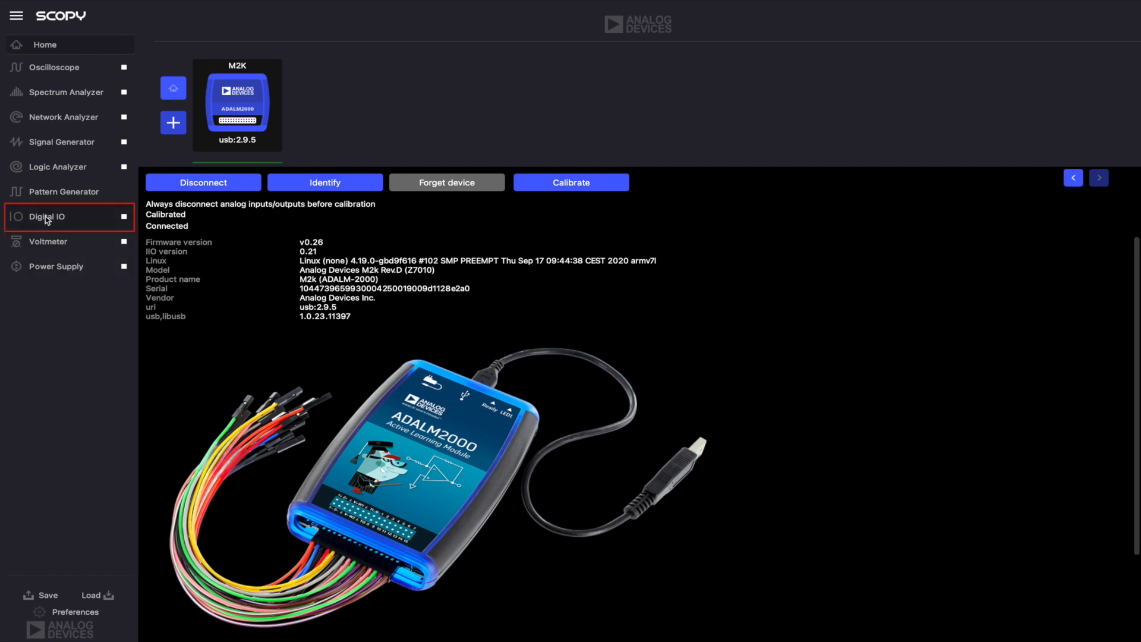
mouse_move(56, 221)
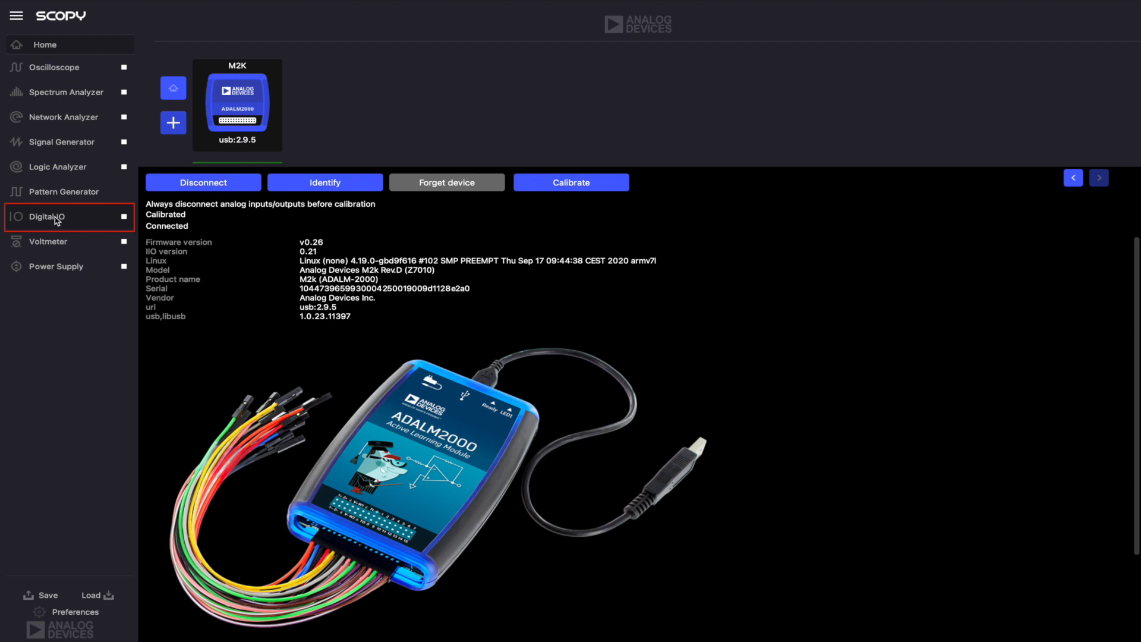
- Open Digital IO, set DIO 0 to output and return DIO 7 to input
click(48, 217)
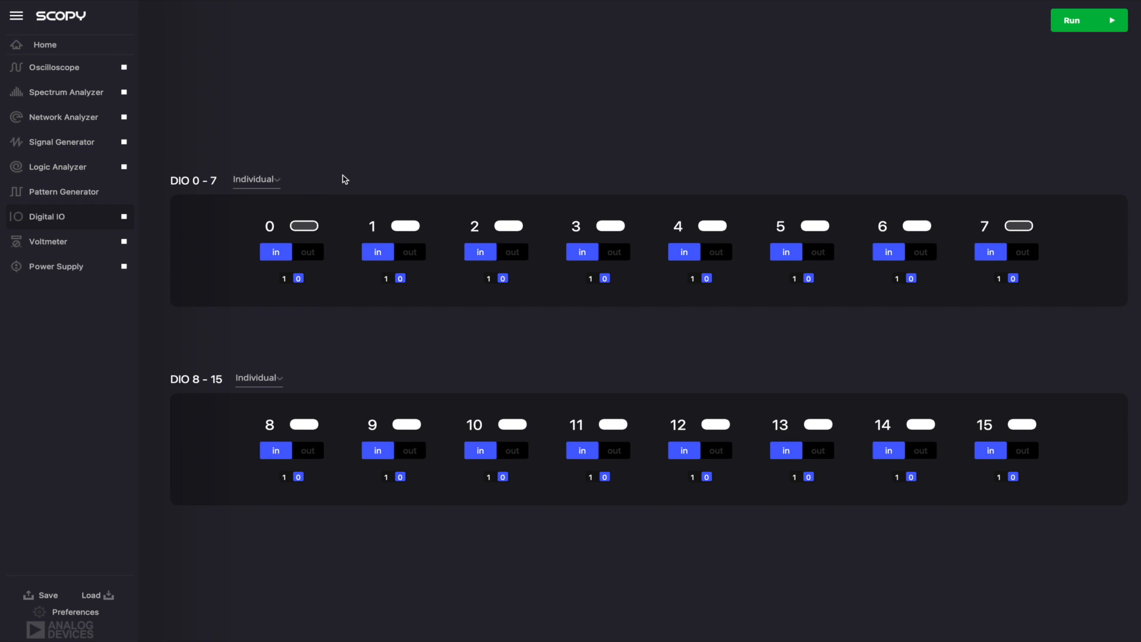
mouse_move(332, 193)
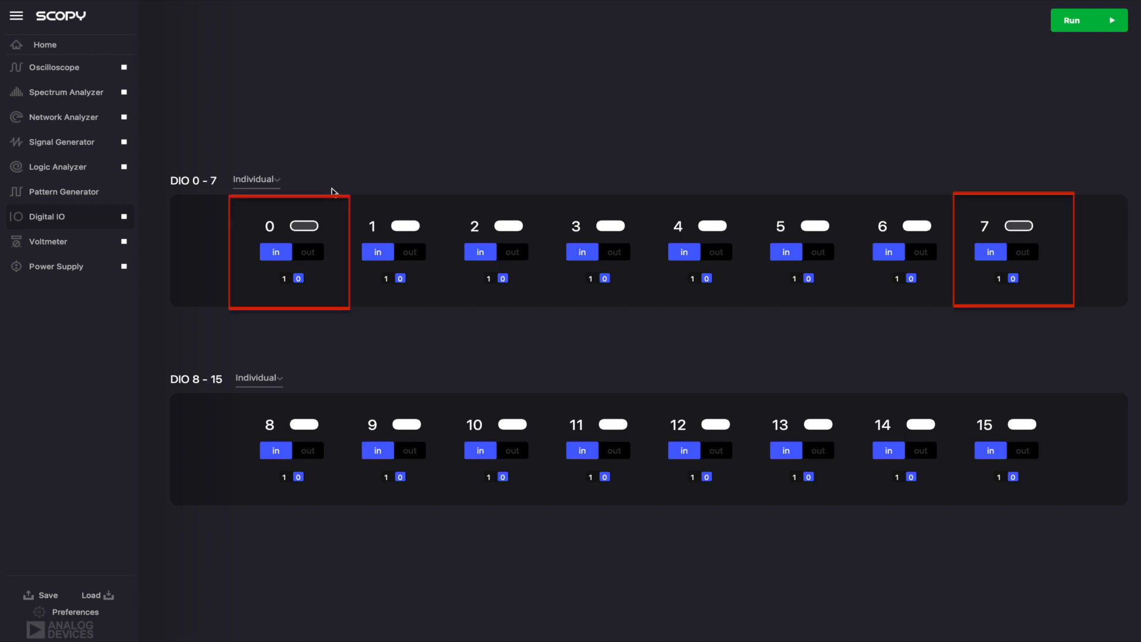
click(307, 250)
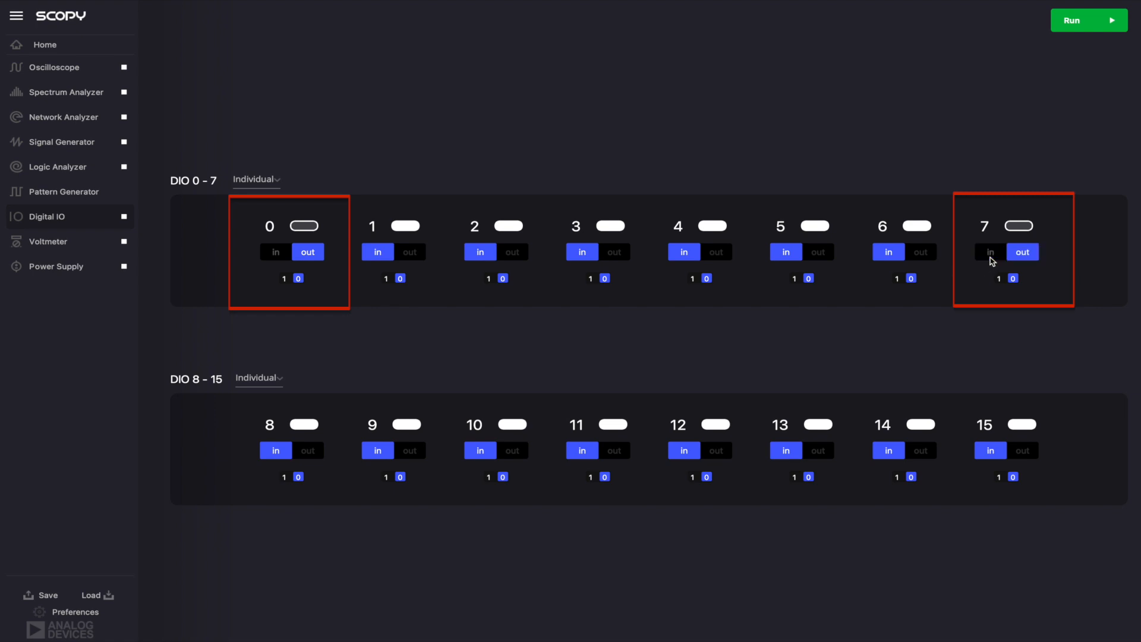
click(989, 252)
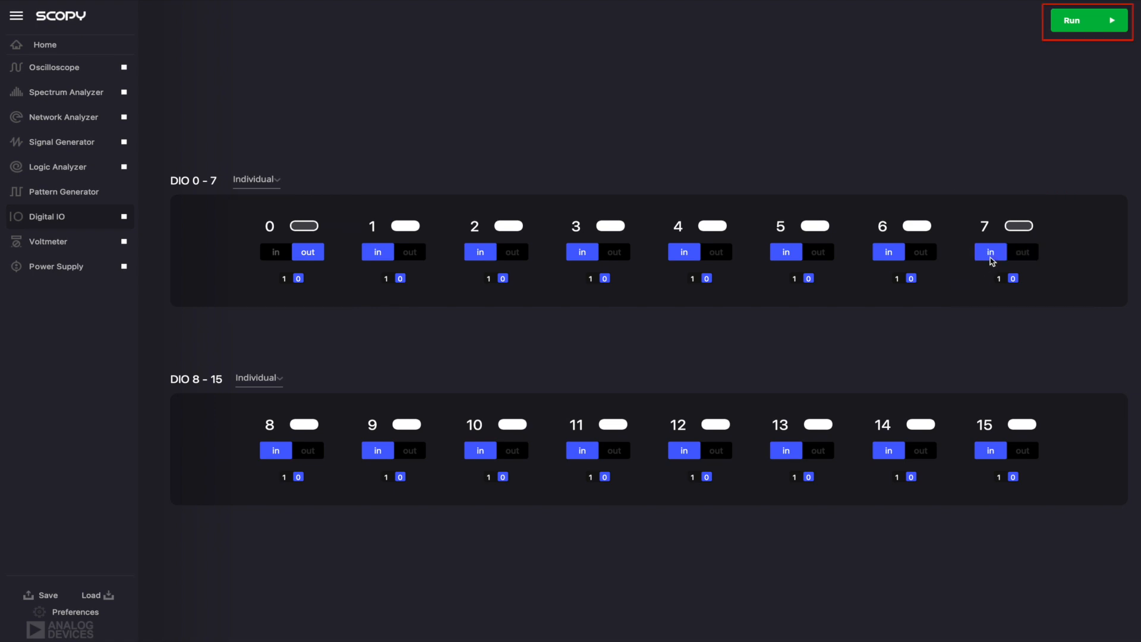
- Run Digital IO and set DIO 0 to logic 1
click(1086, 20)
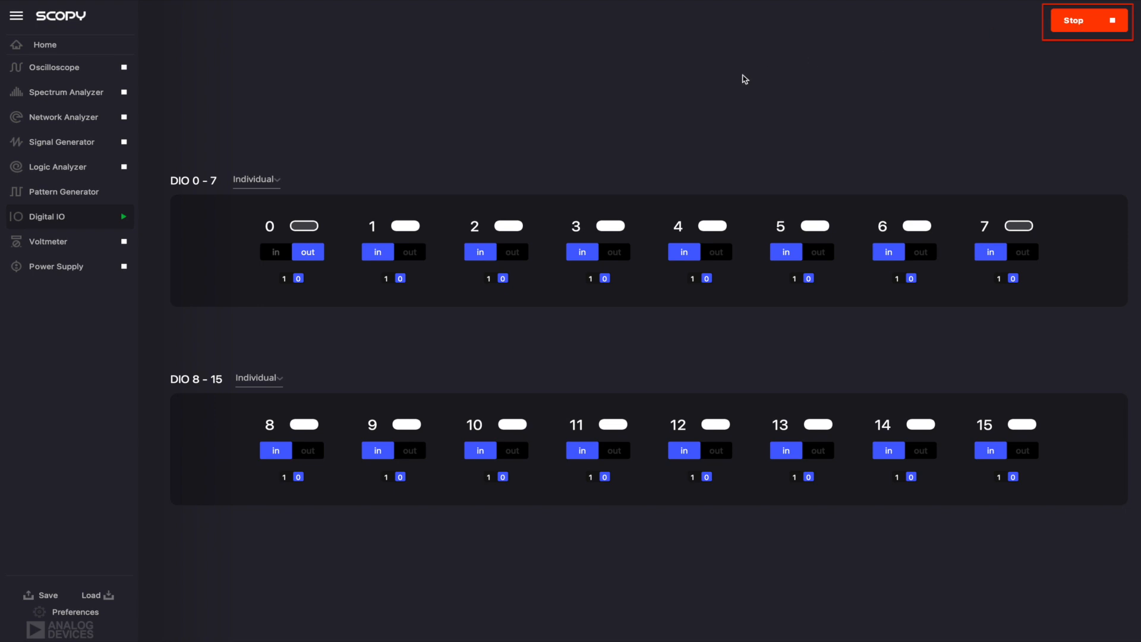
click(302, 226)
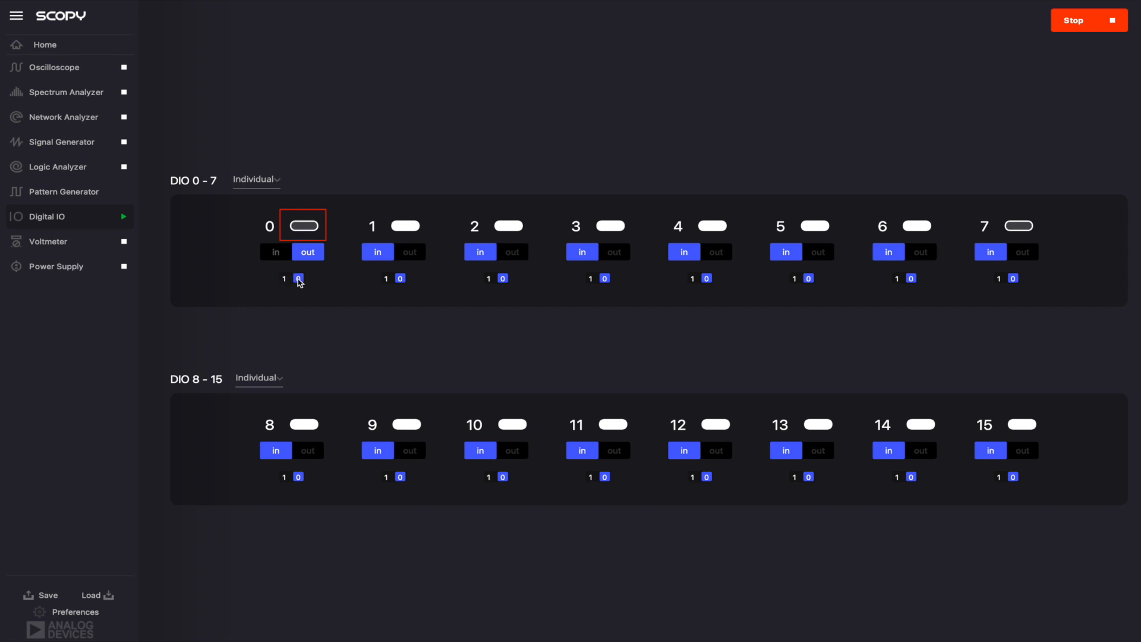
click(297, 278)
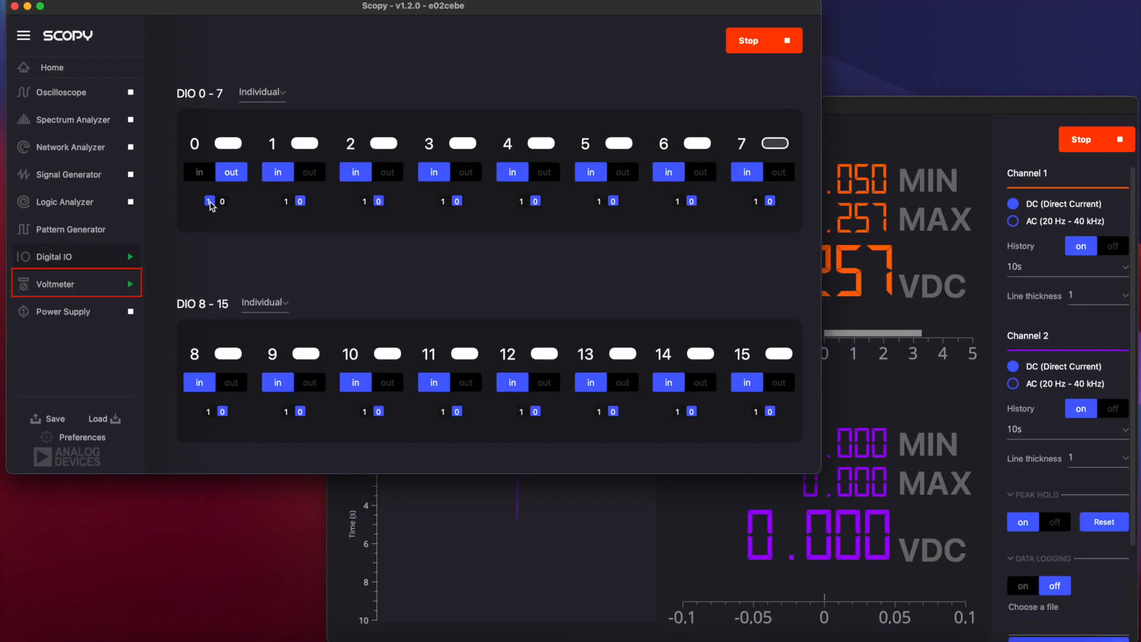
- Open the Voltmeter and Power Supply instruments from the sidebar
click(54, 284)
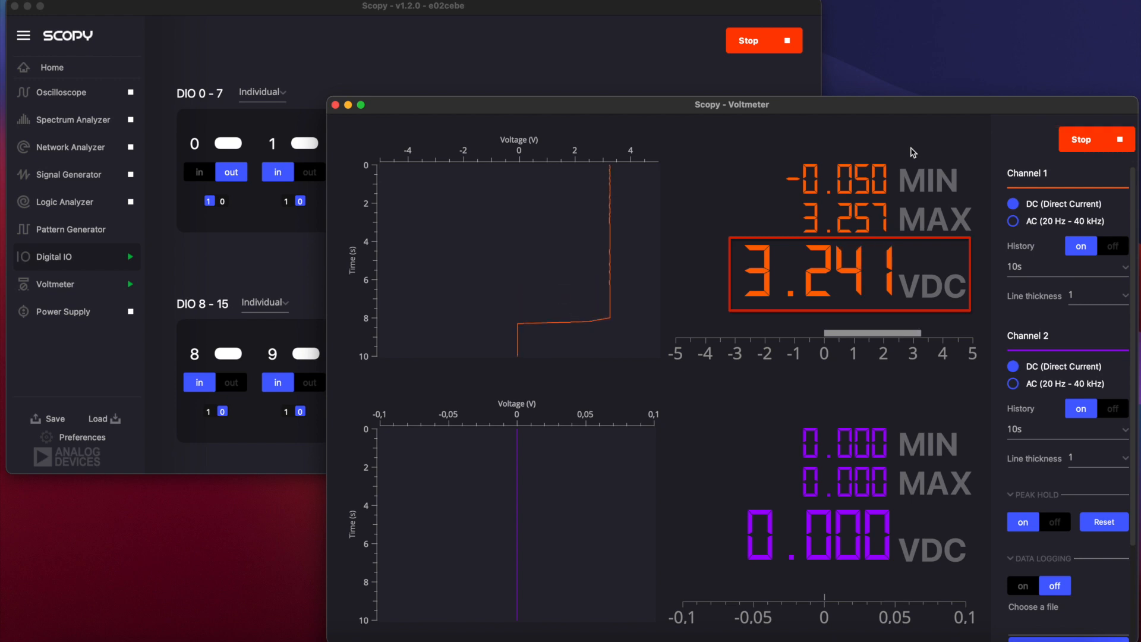
click(58, 313)
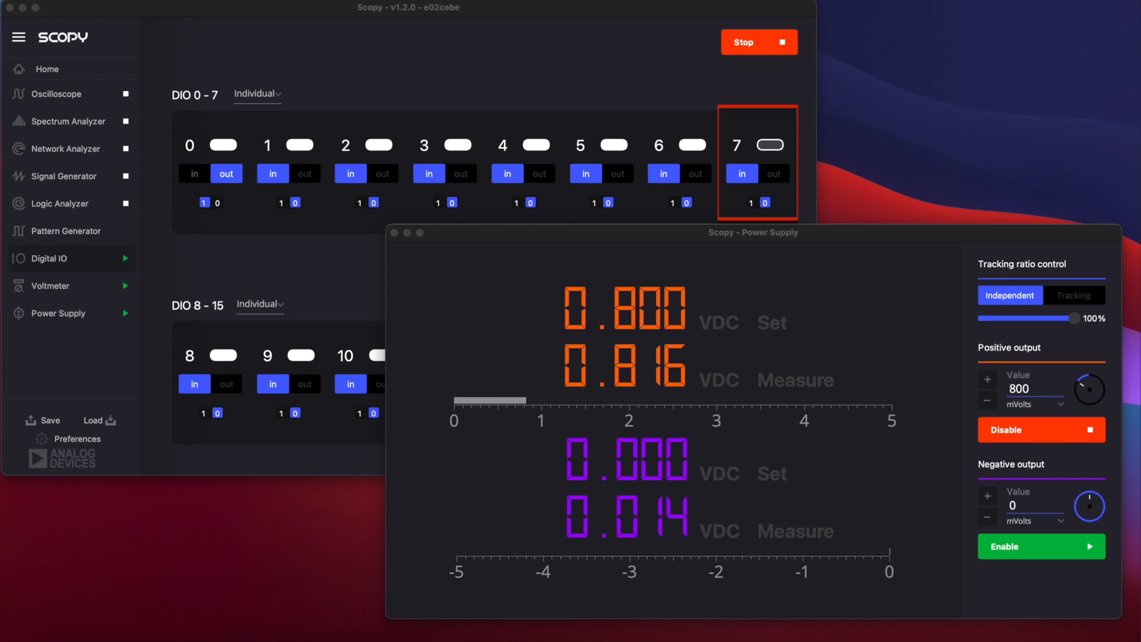
- Set the Power Supply positive output to 3 V
click(1031, 388)
text(3)
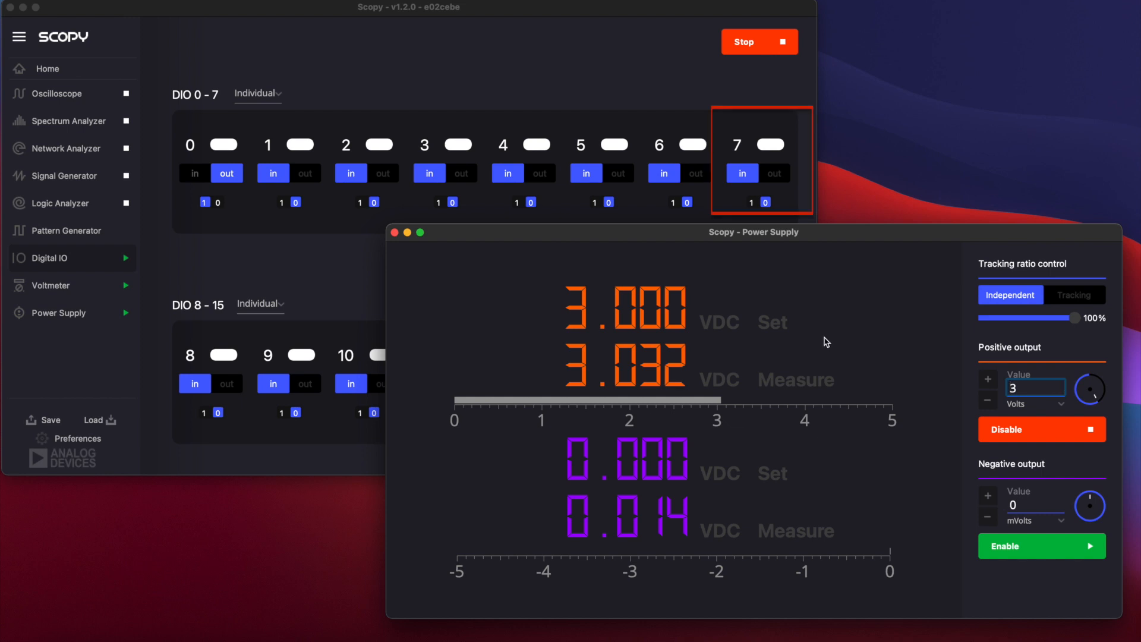
mouse_move(778, 105)
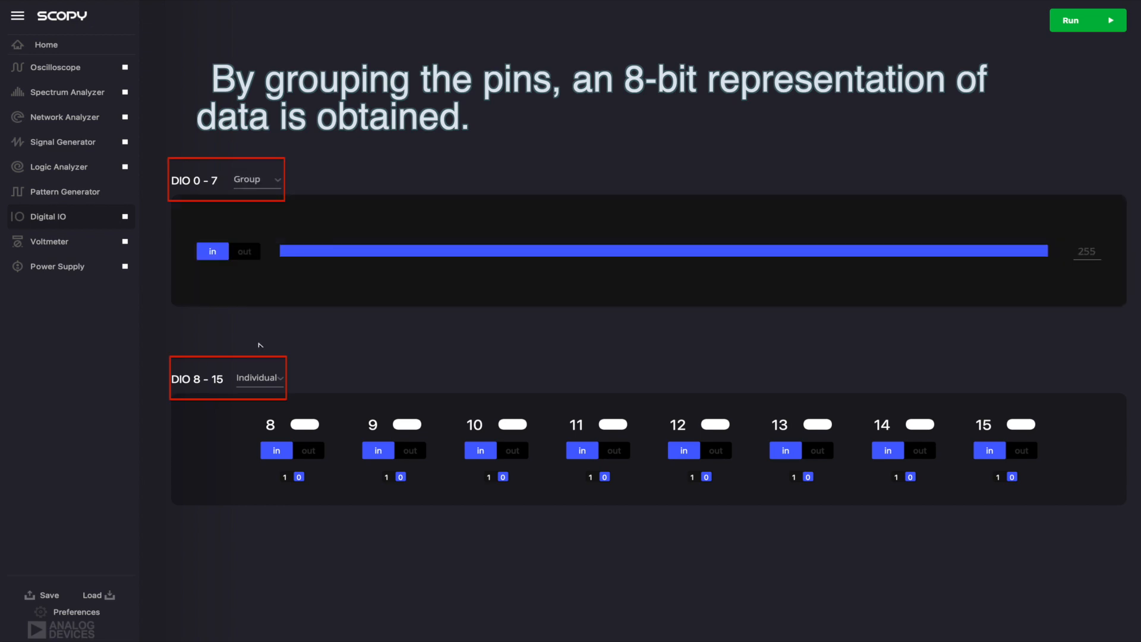
- Group DIO 8–15, make DIO 0–7 outputs, run, slide to 31, then ungroup 8–15
click(256, 377)
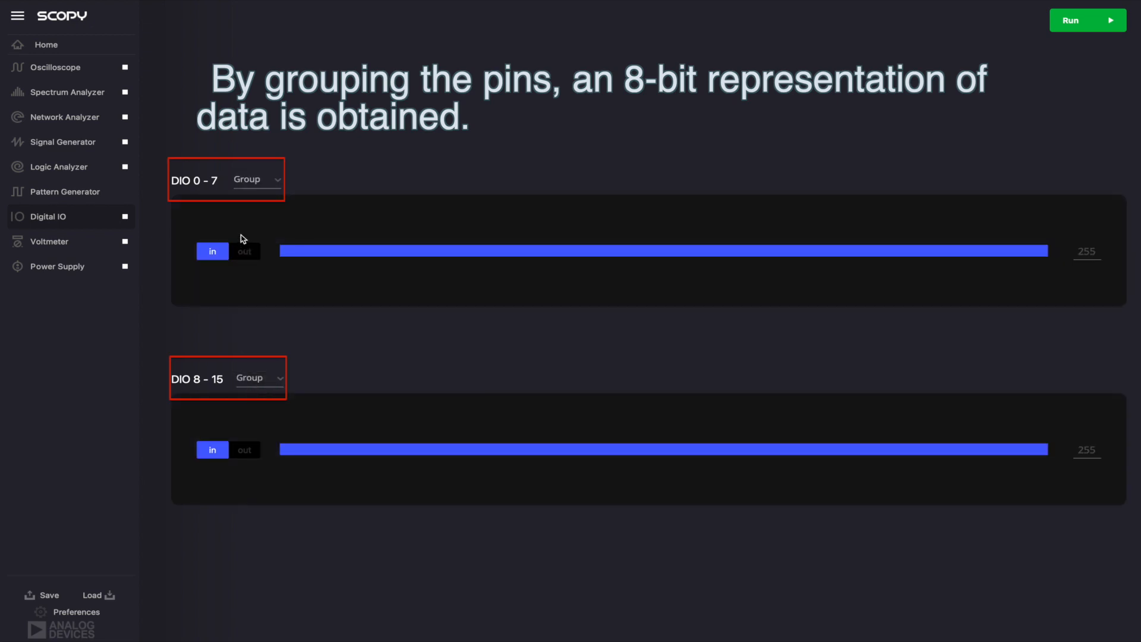
click(244, 251)
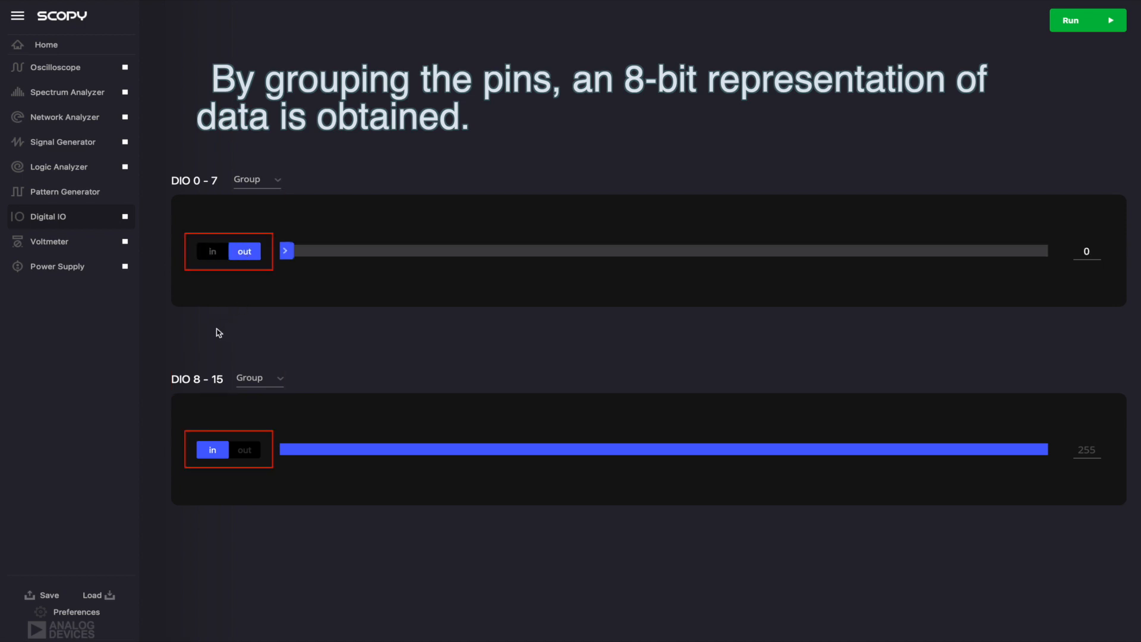
click(1087, 20)
text(100)
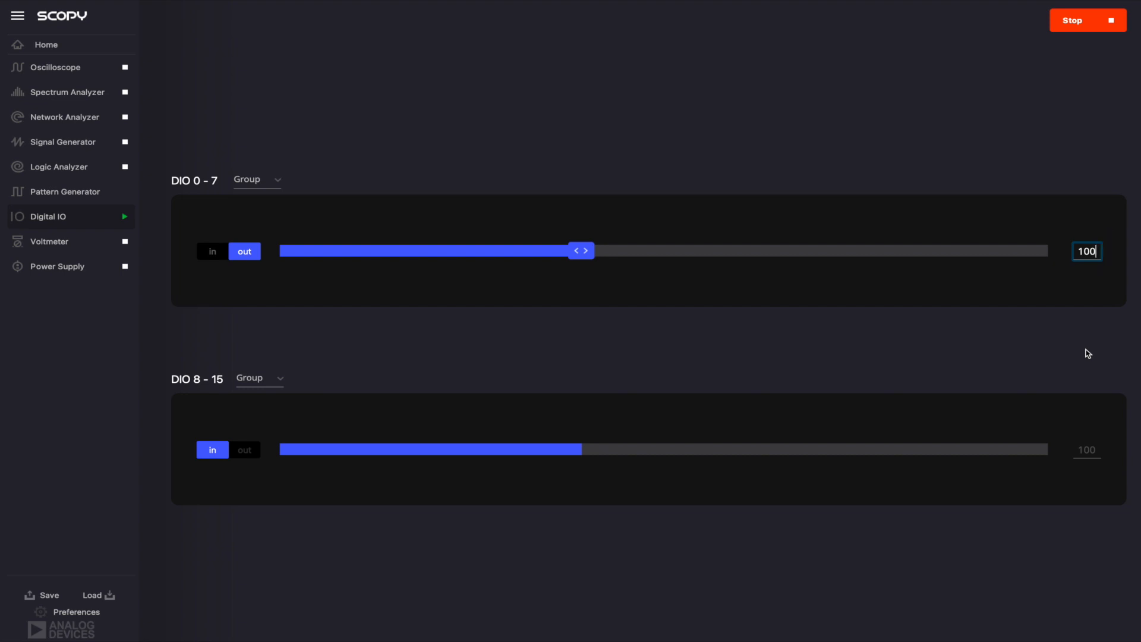
mouse_move(1085, 340)
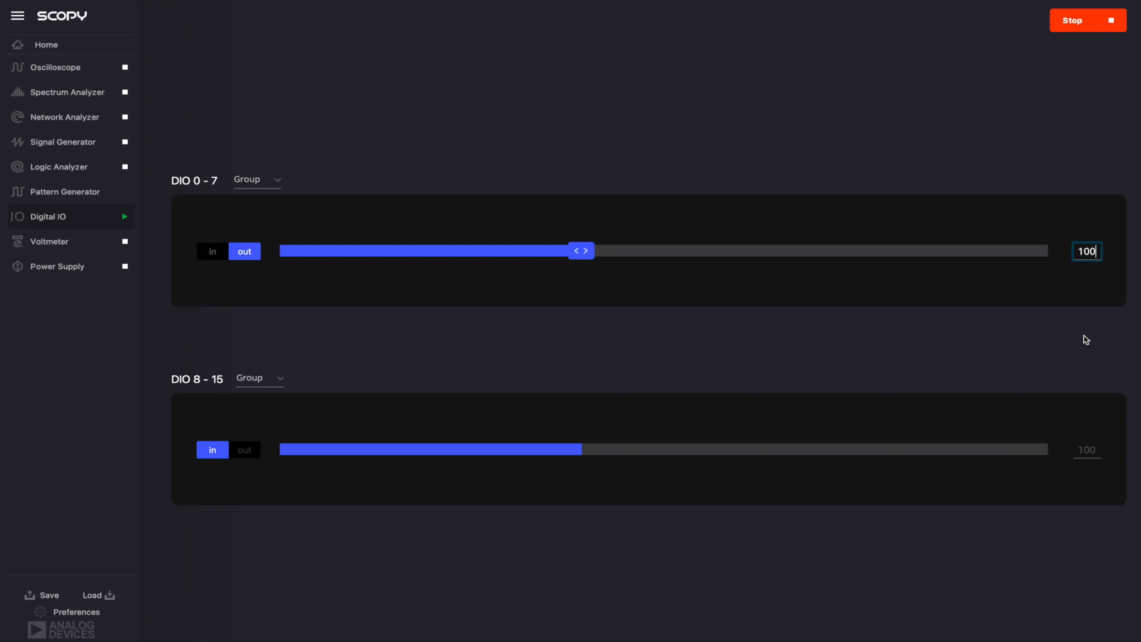
drag(581, 250, 373, 250)
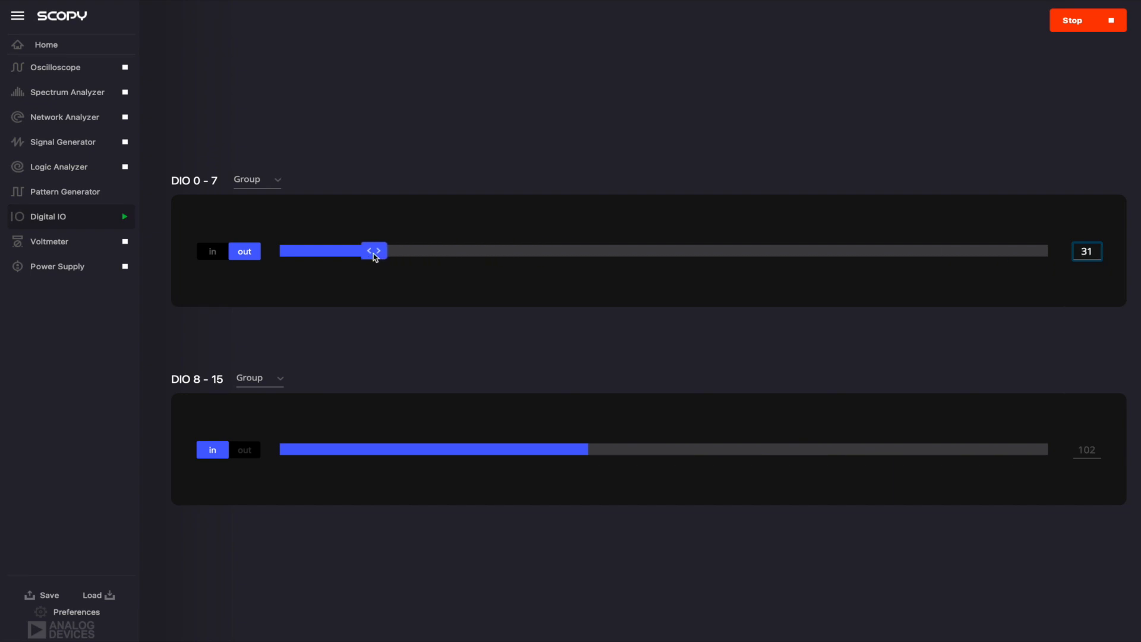
click(254, 377)
text(0)
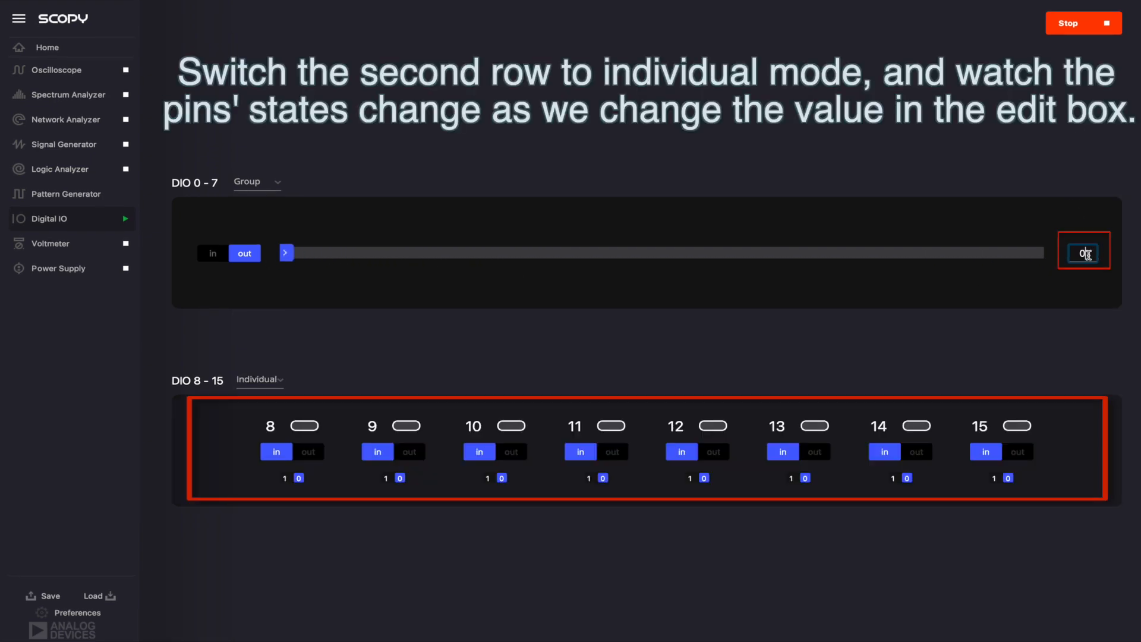
- Enter 12, then 255, as the grouped DIO 0–7 output value
text(128)
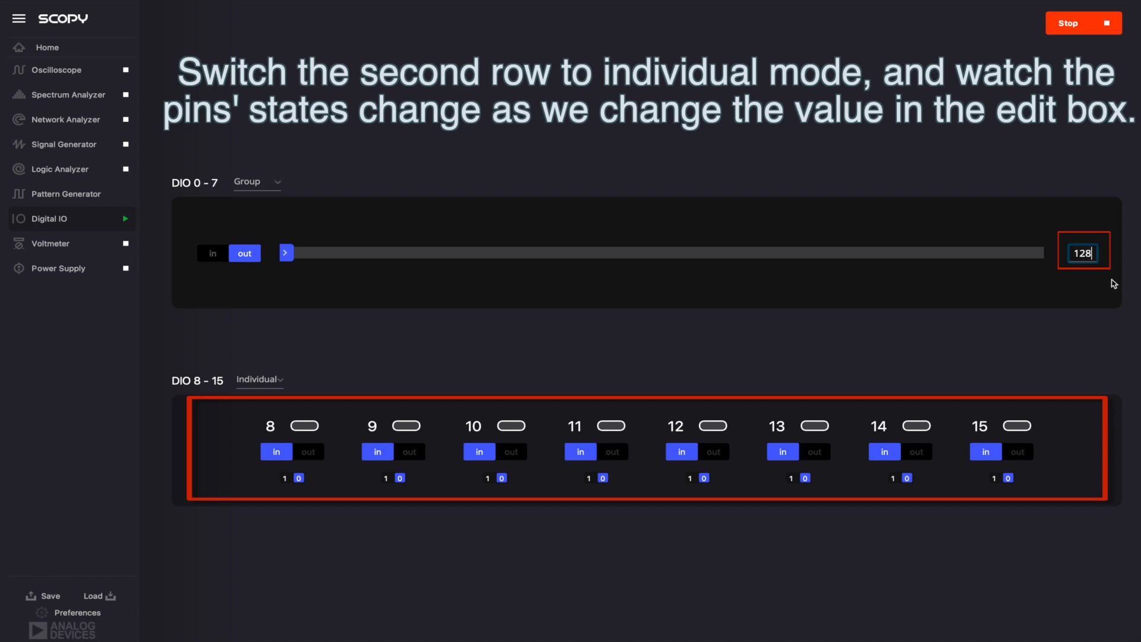
text(255)
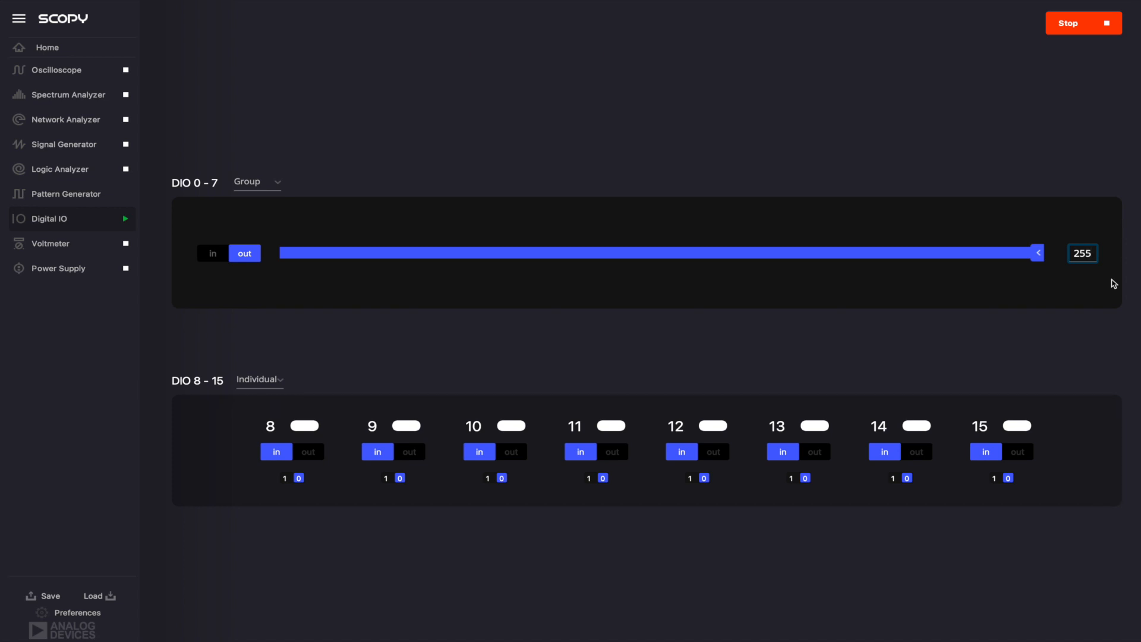